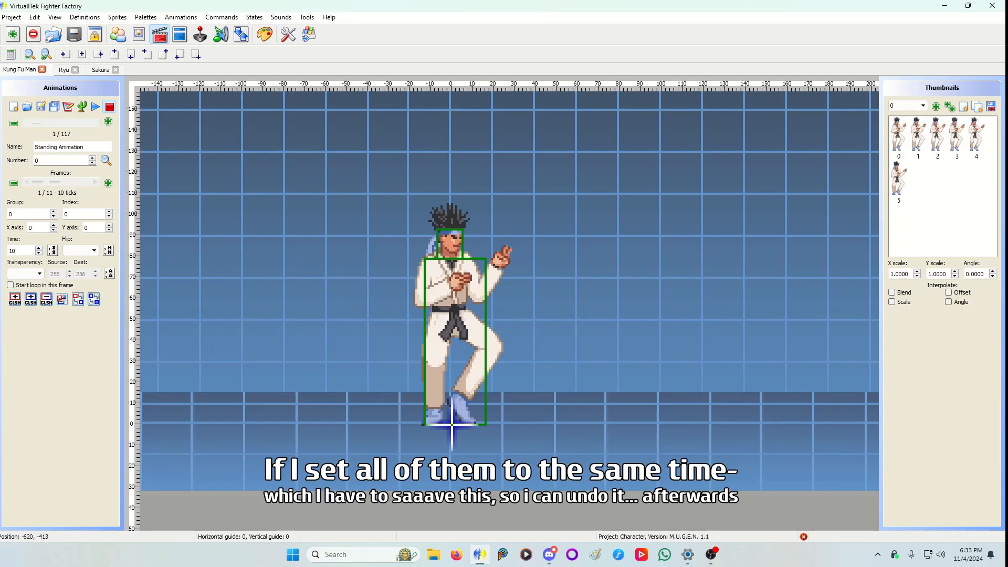
Set all of Kung Fu Man's standing frame lines to 5 ticks and apply
{"action": "triple_click", "coordinate": [22, 250]}
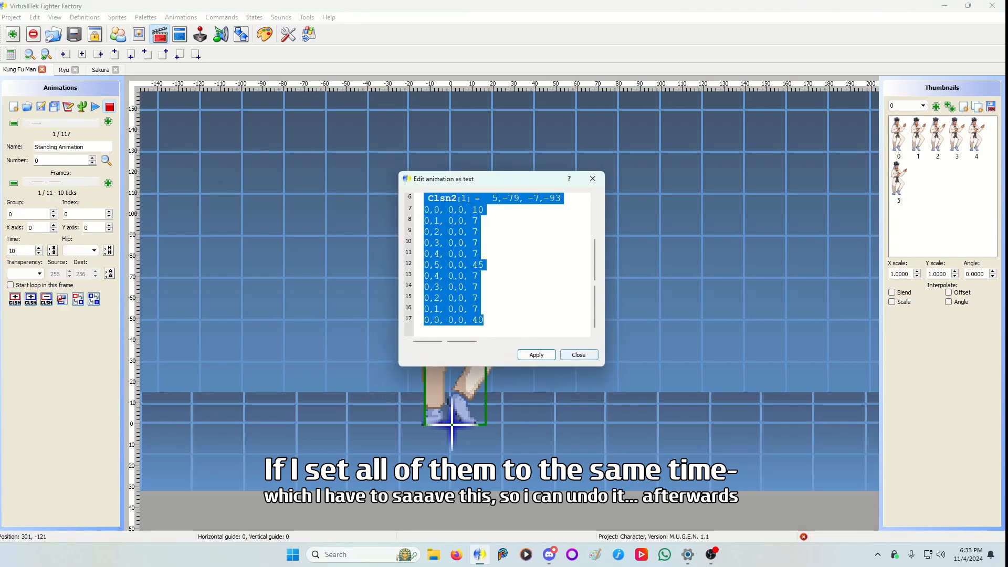
{"action": "left_click", "coordinate": [577, 354]}
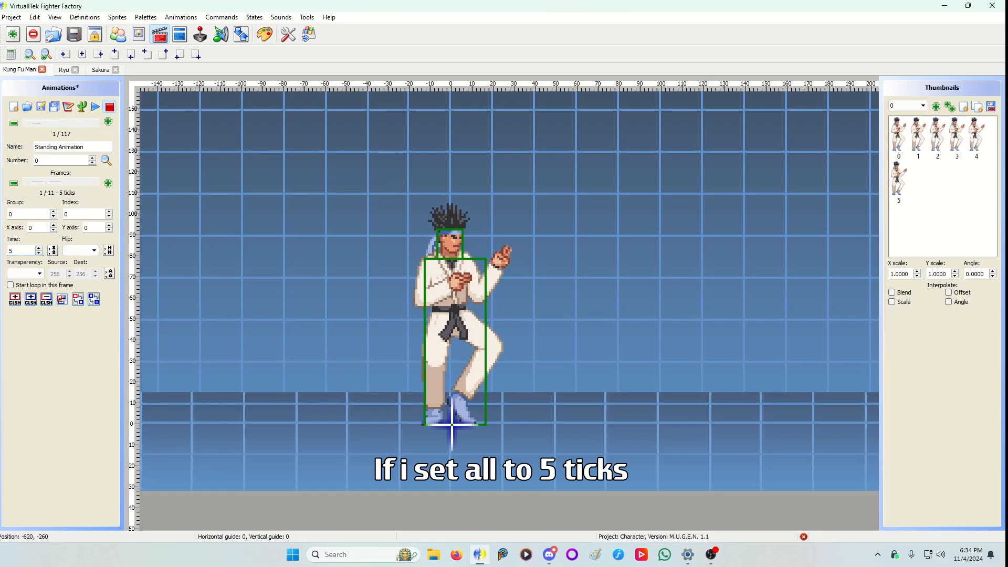
Undo the 5-tick change and preview Kung Fu Man's original standing animation
{"action": "left_click", "coordinate": [95, 107]}
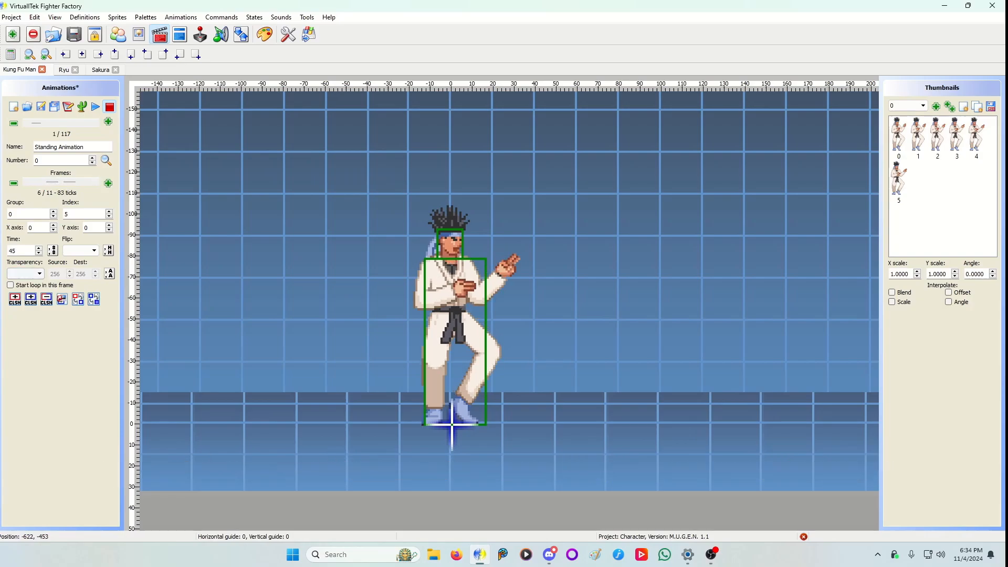
{"action": "triple_click", "coordinate": [22, 250]}
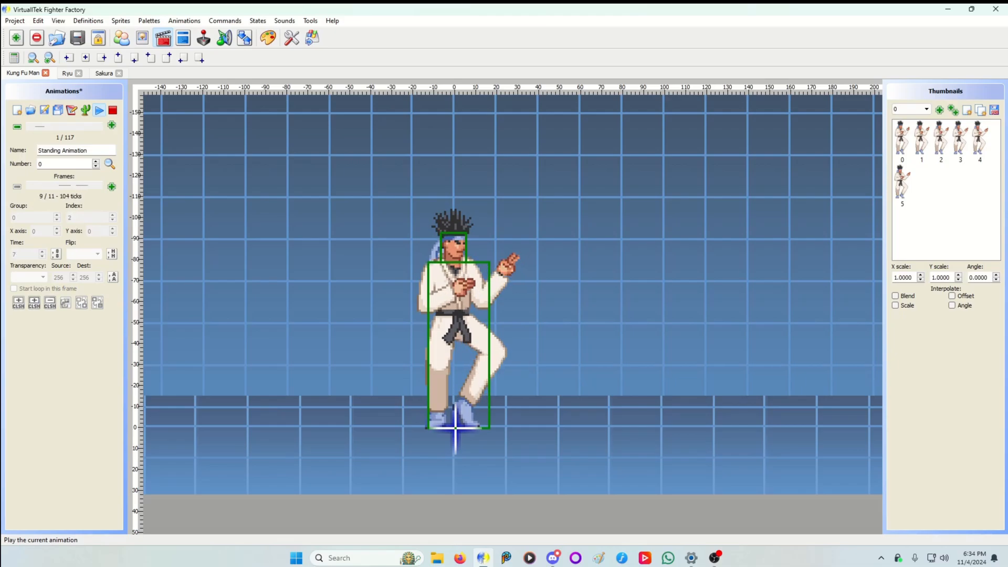
{"action": "left_click", "coordinate": [100, 110]}
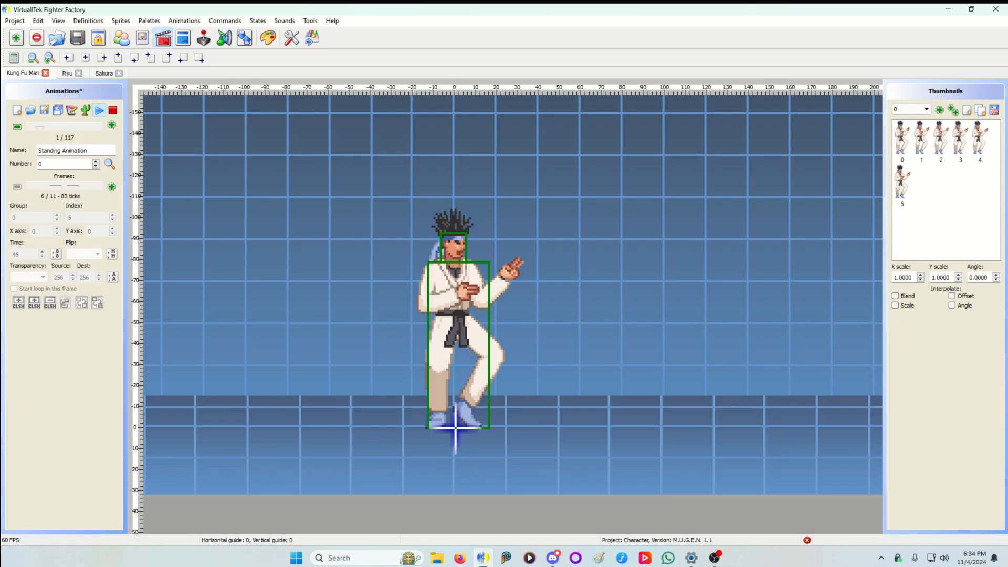
{"action": "left_click", "coordinate": [100, 110]}
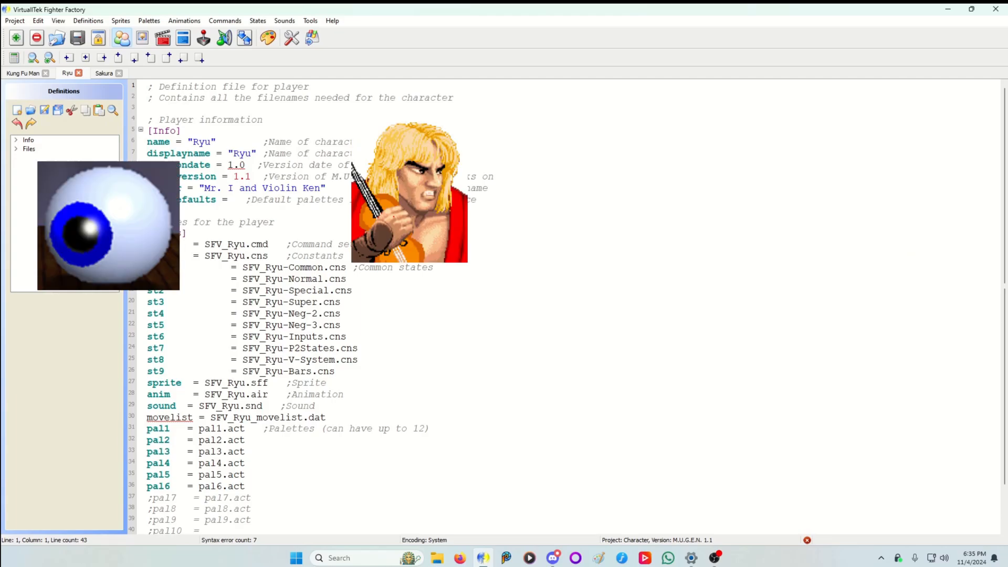
Open Ryu's standing animation from the Animations toolbar button
{"action": "left_click", "coordinate": [184, 21]}
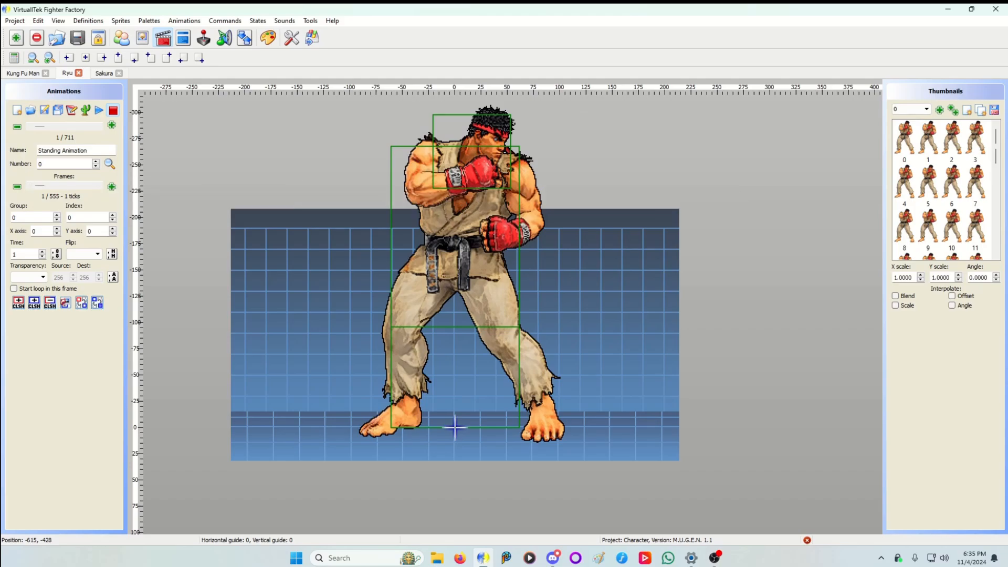
{"action": "mouse_move", "coordinate": [455, 429]}
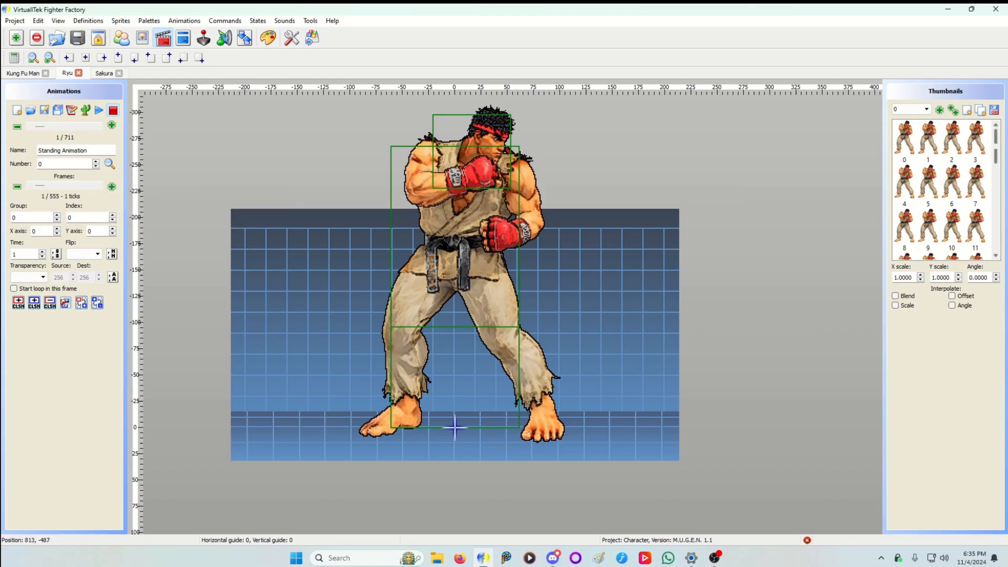
Play Ryu's 555-frame standing animation and stop it partway through
{"action": "scroll", "scroll_direction": "down", "scroll_amount": 3}
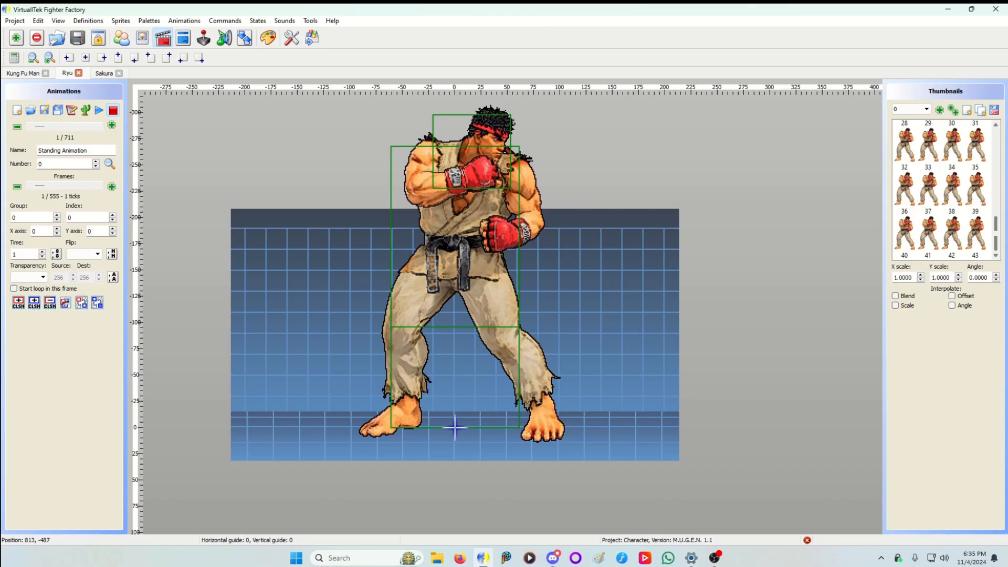
{"action": "scroll", "scroll_direction": "up", "scroll_amount": 3}
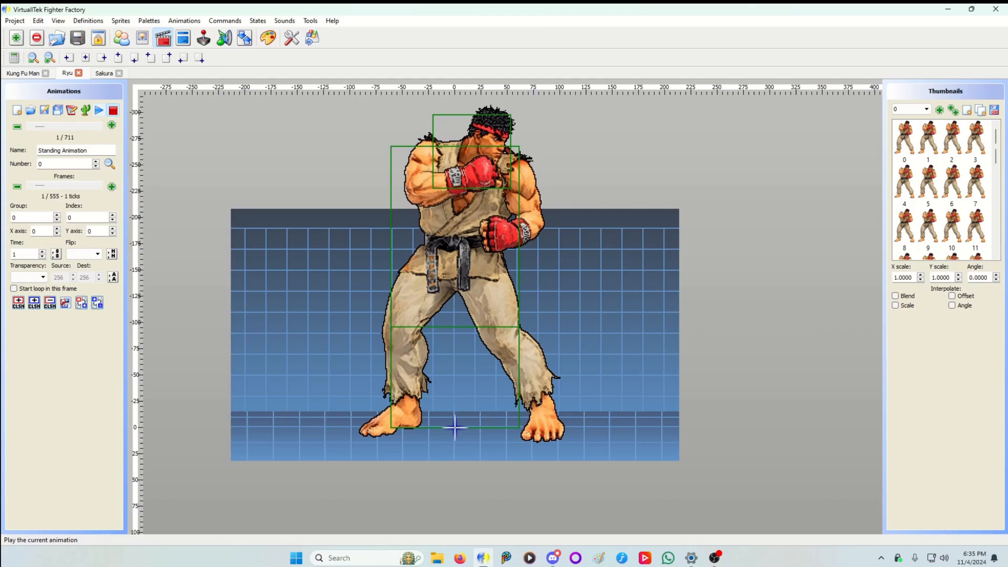
{"action": "left_click", "coordinate": [98, 110]}
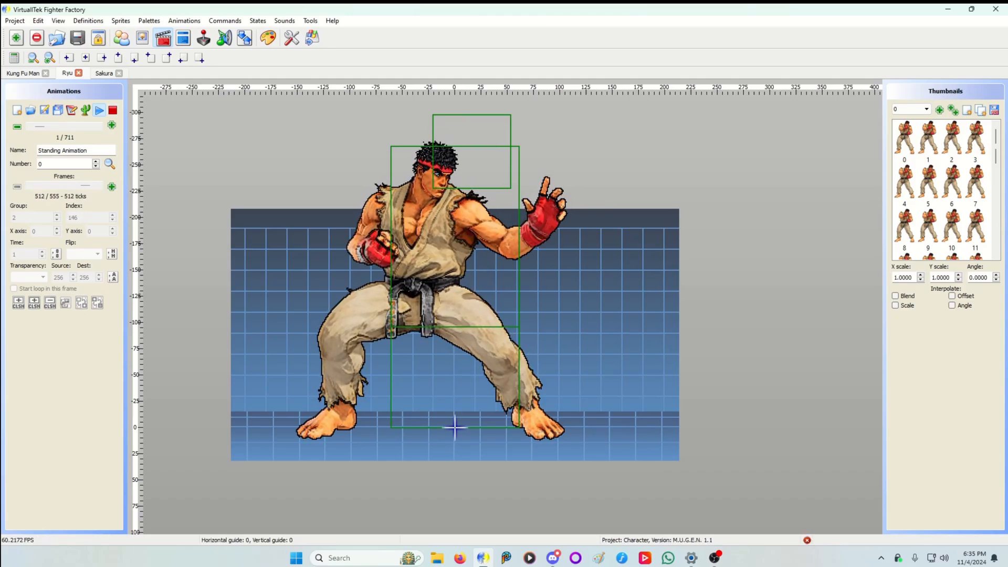
{"action": "left_click", "coordinate": [98, 109]}
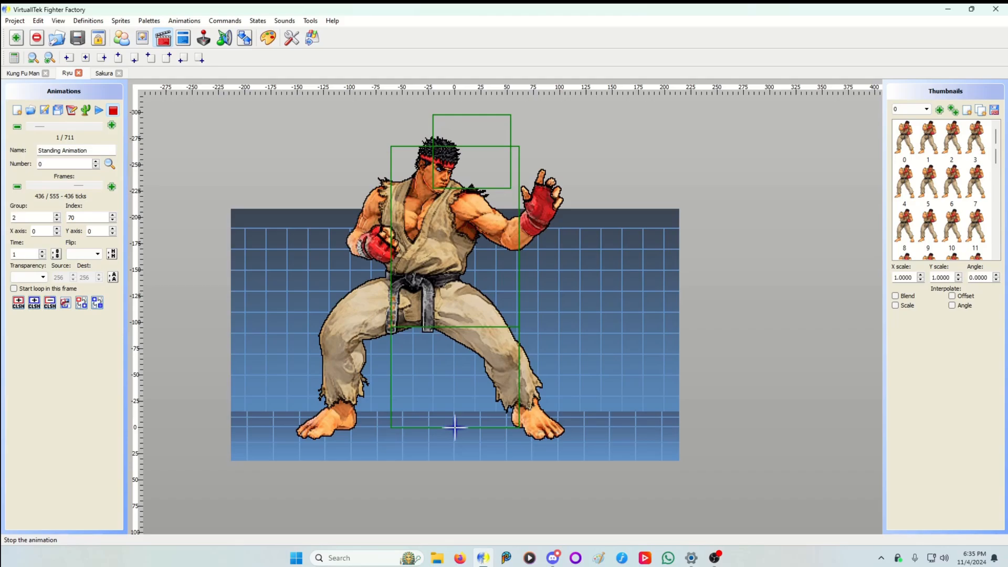
{"action": "left_click", "coordinate": [77, 37]}
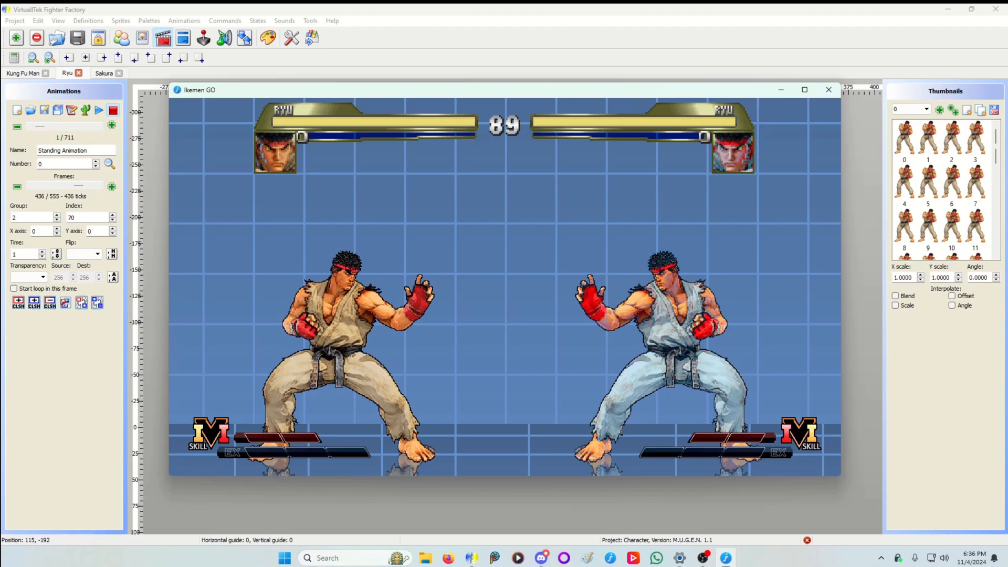
Close the Ikemen GO Ryu-versus-Ryu test match window
{"action": "left_click", "coordinate": [828, 89]}
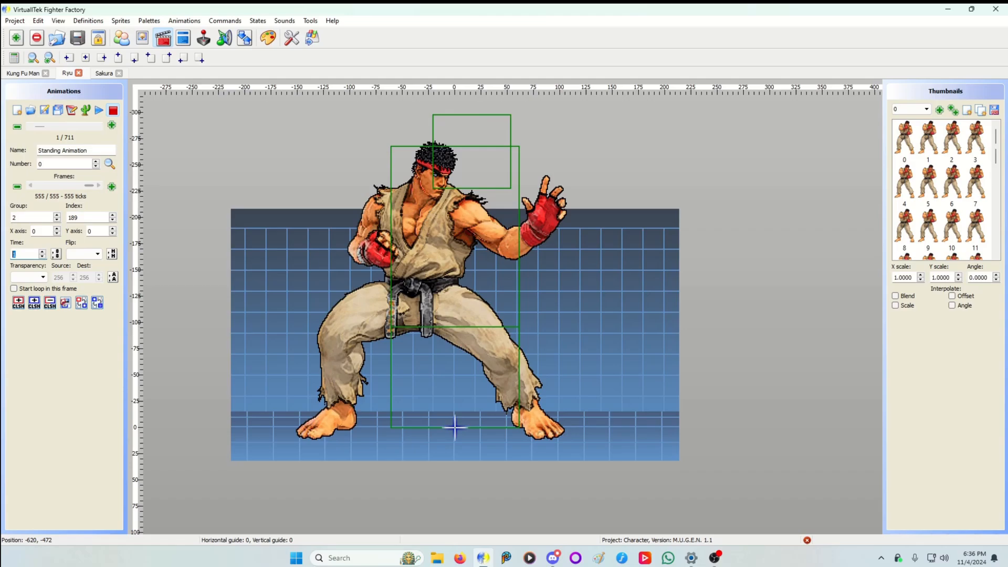
Return Ryu's standing animation to frame 1 and play it again
{"action": "left_click", "coordinate": [31, 187]}
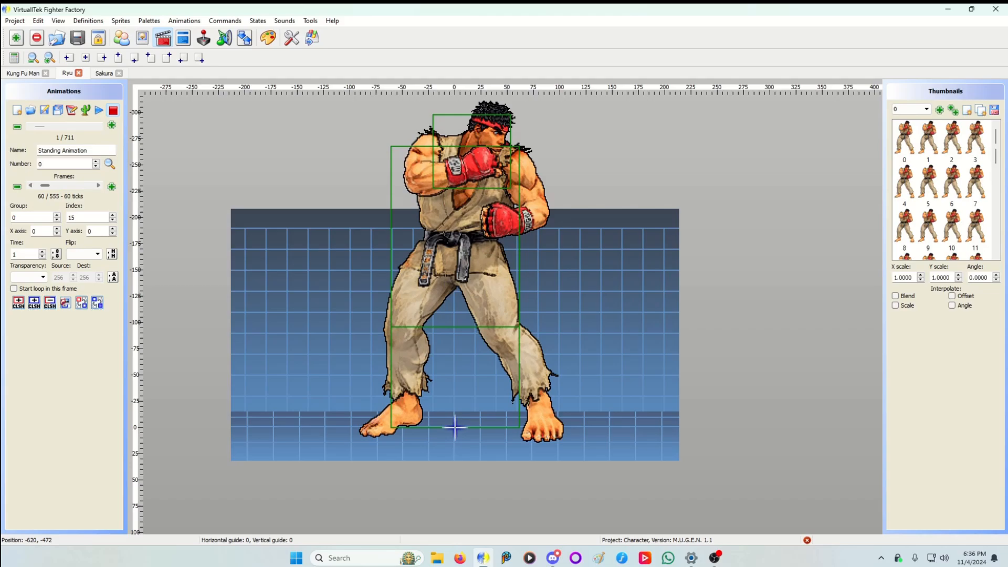
{"action": "left_click", "coordinate": [100, 109]}
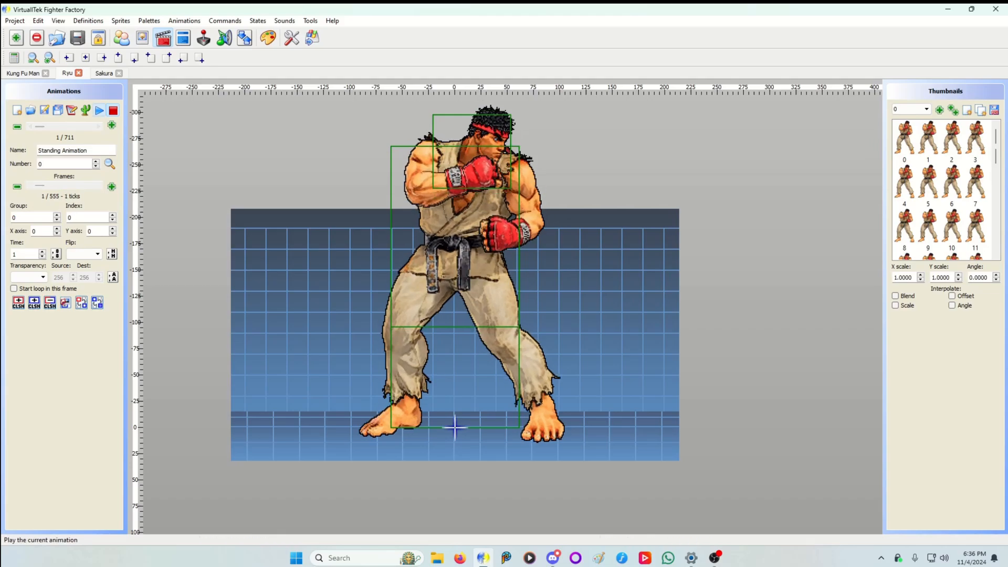
{"action": "left_click", "coordinate": [99, 109]}
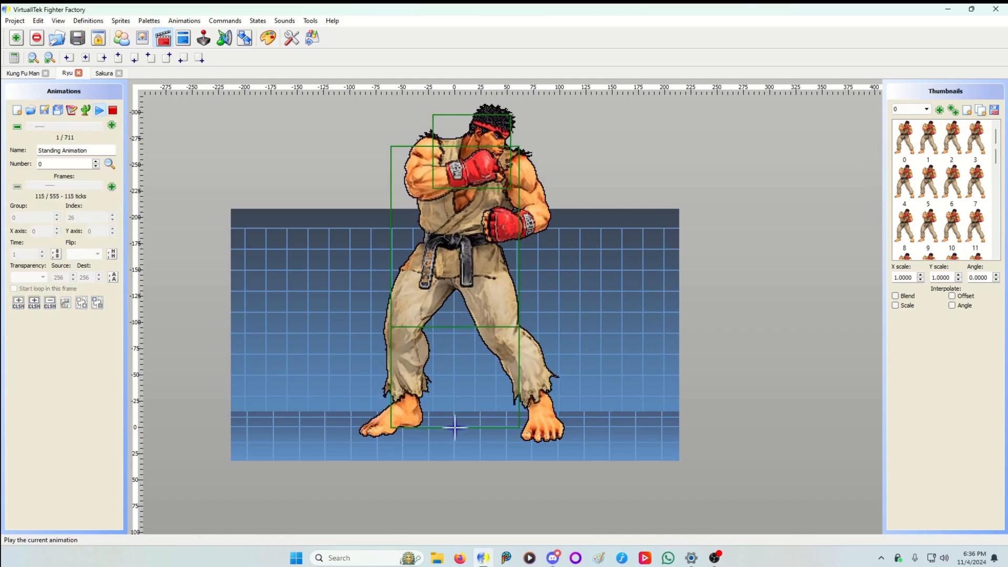
{"action": "left_click", "coordinate": [99, 110]}
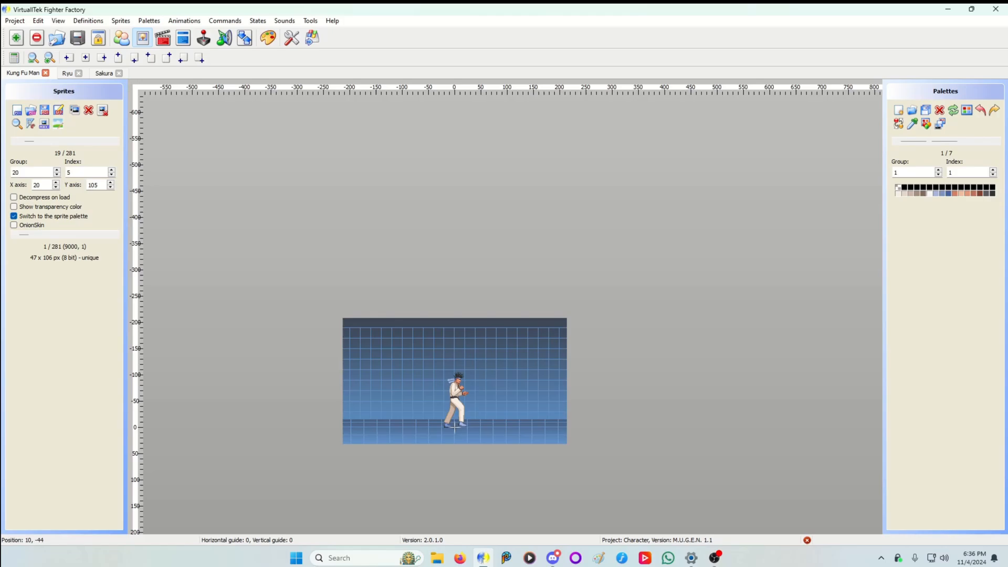
Browse Ryu's sprites, then return to his standing animation
{"action": "left_click", "coordinate": [68, 73]}
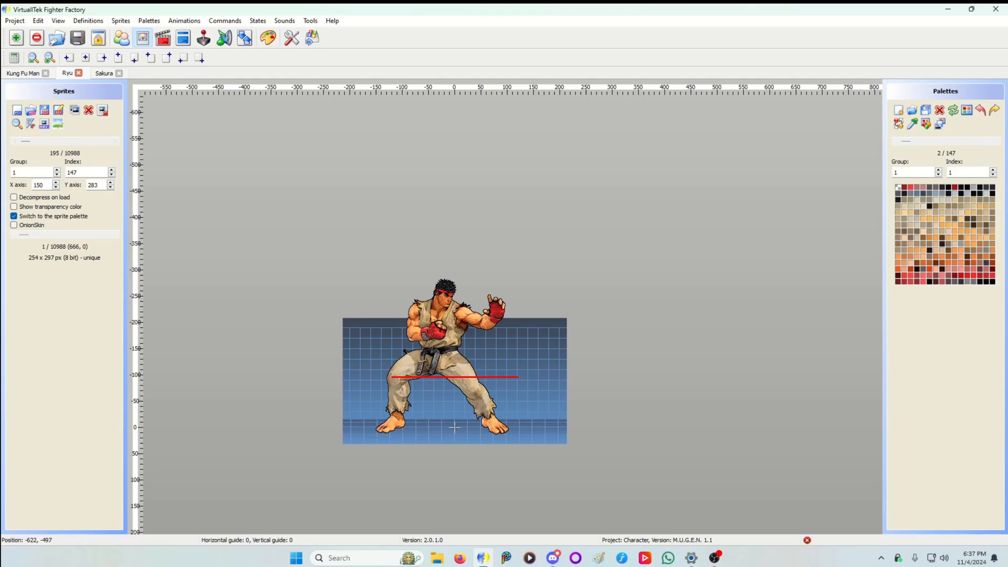
{"action": "left_click", "coordinate": [22, 72]}
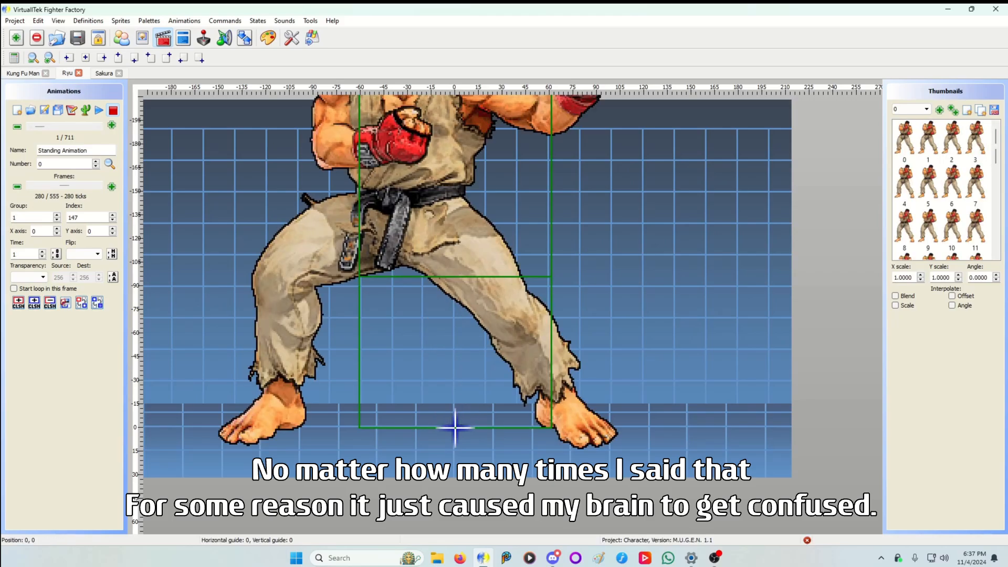
{"action": "left_click", "coordinate": [99, 186]}
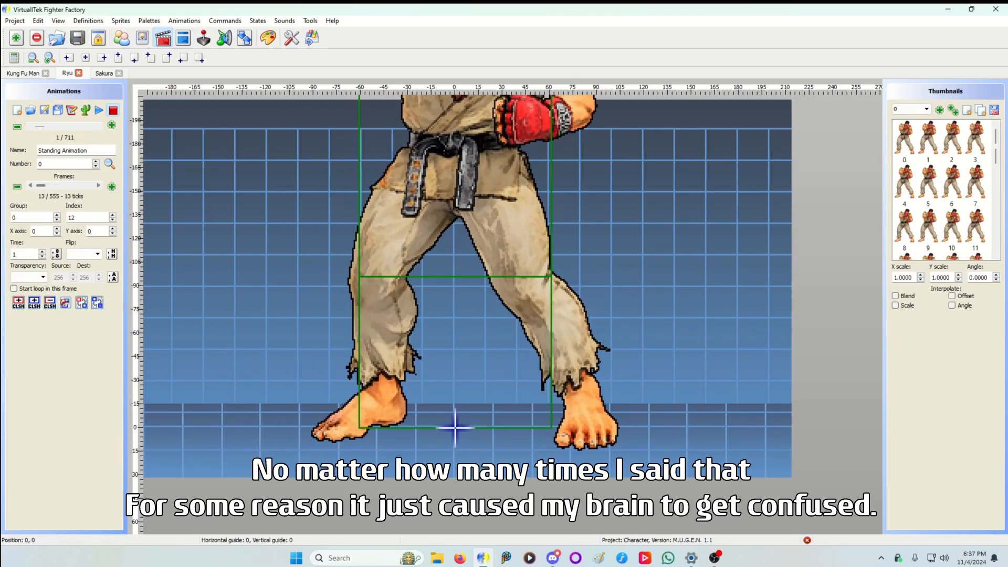
Give Sakura's standing frames a 3-tick duration each and preview the animation
{"action": "left_click", "coordinate": [103, 72]}
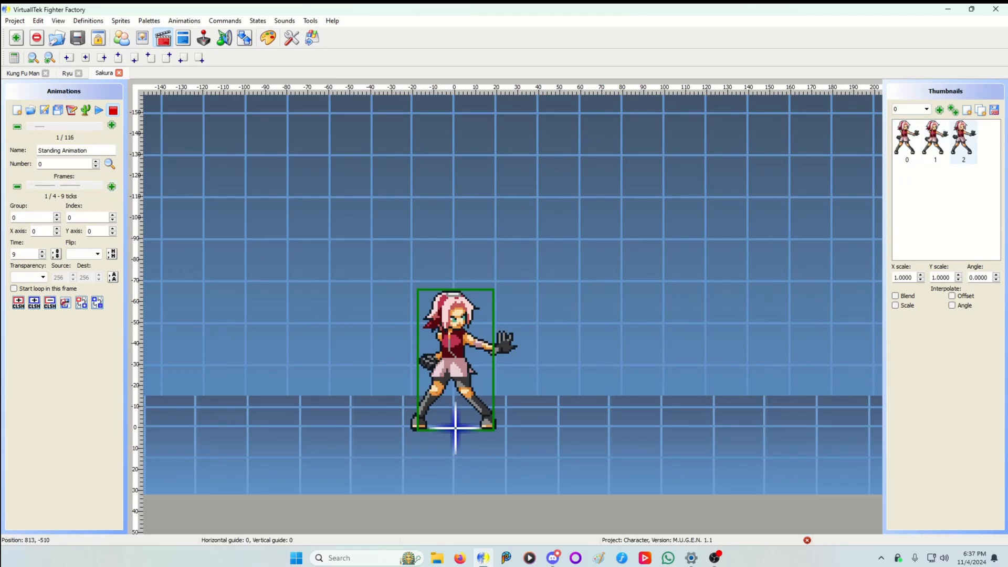
{"action": "left_click", "coordinate": [99, 186]}
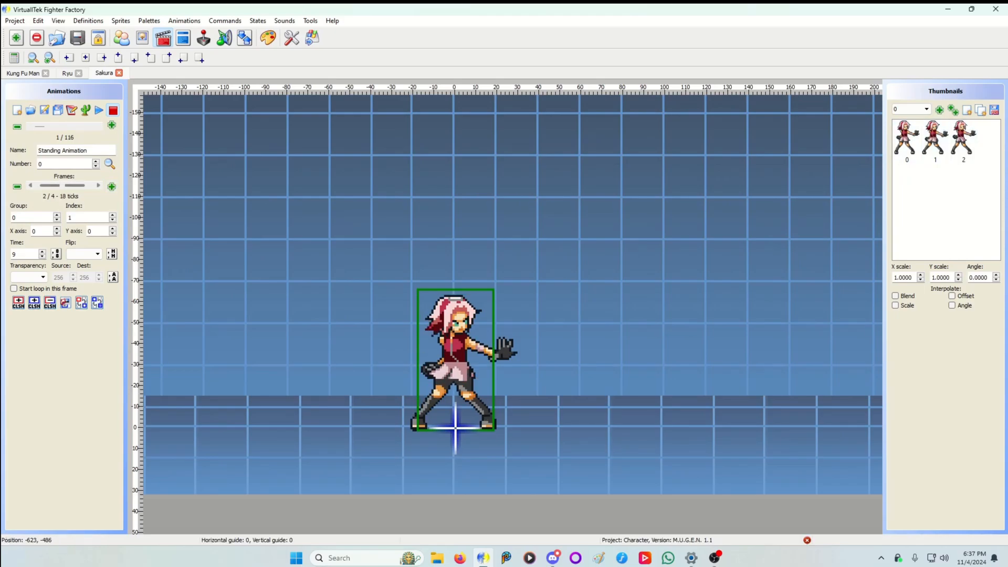
{"action": "left_click", "coordinate": [29, 185]}
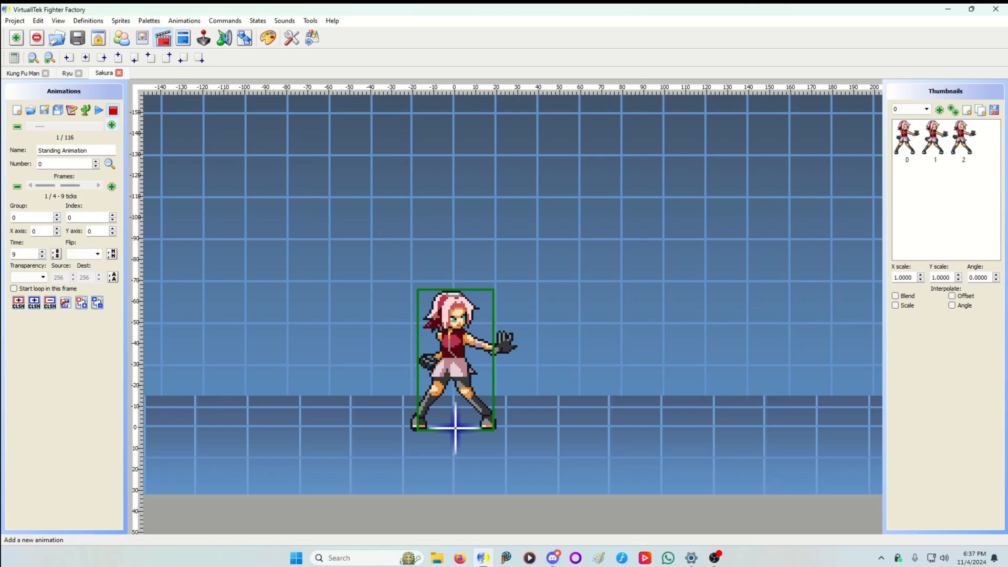
{"action": "left_click", "coordinate": [99, 110]}
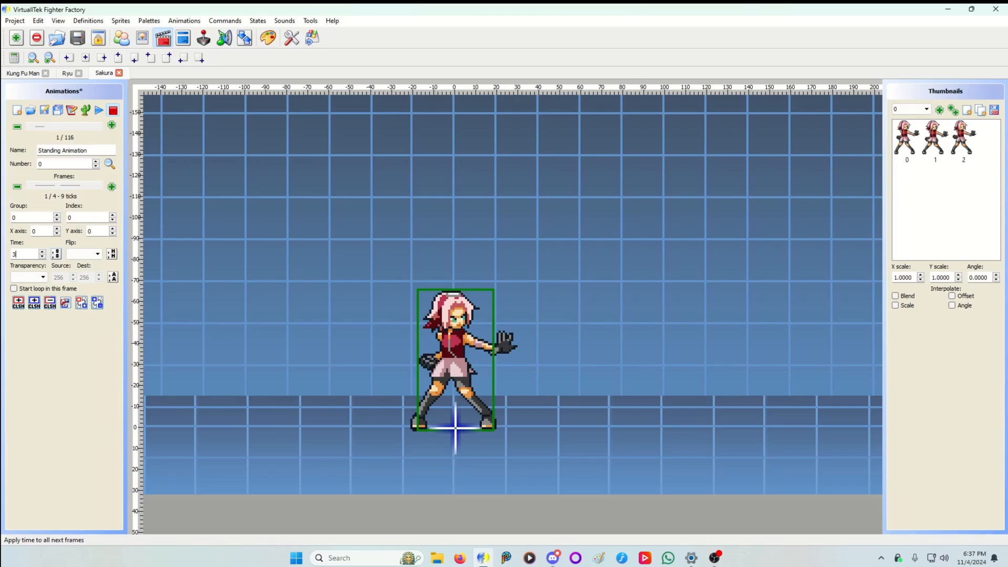
{"action": "left_click", "coordinate": [98, 110]}
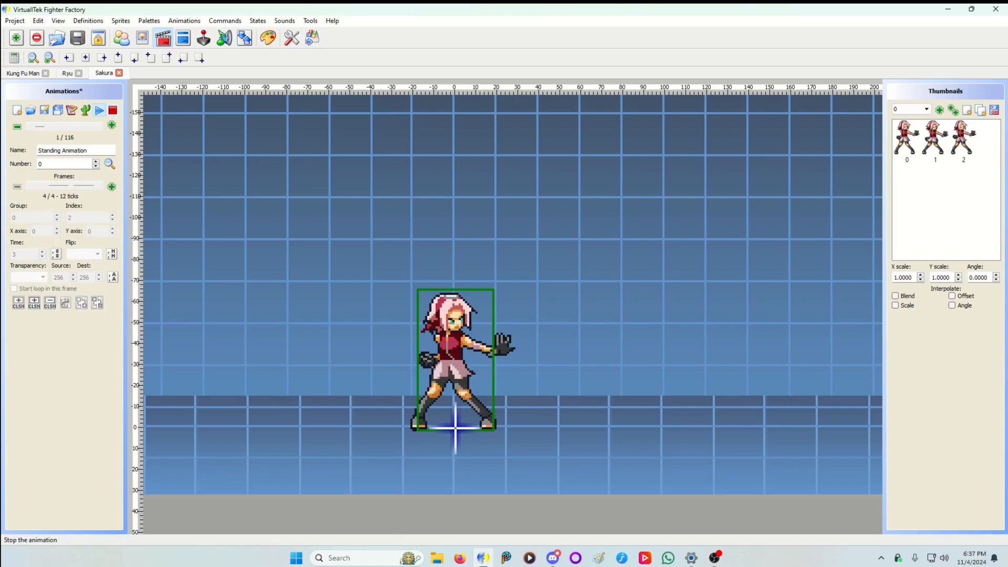
{"action": "left_click", "coordinate": [99, 109]}
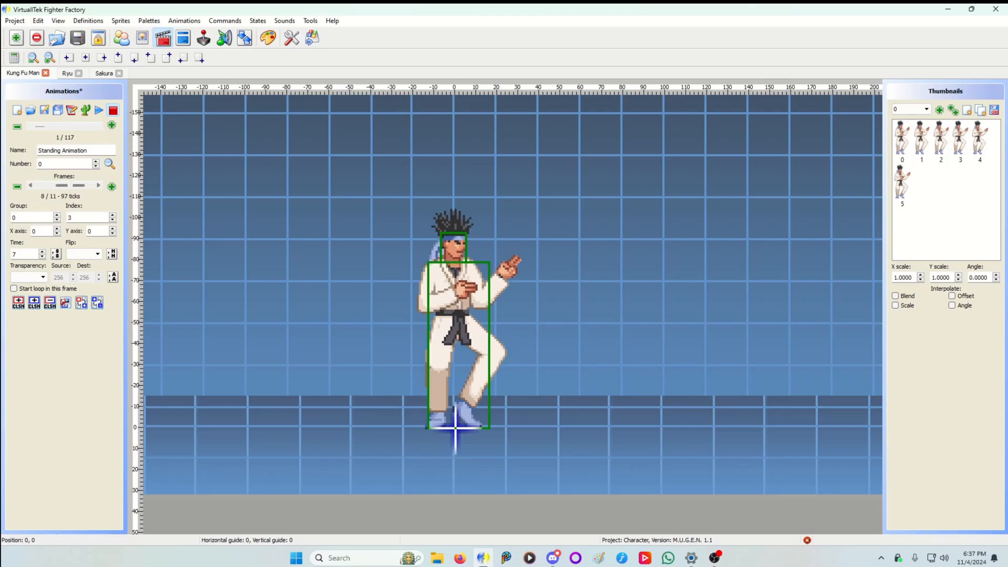
Step through Kung Fu Man's standing frames and open the animation as text
{"action": "left_click", "coordinate": [98, 185]}
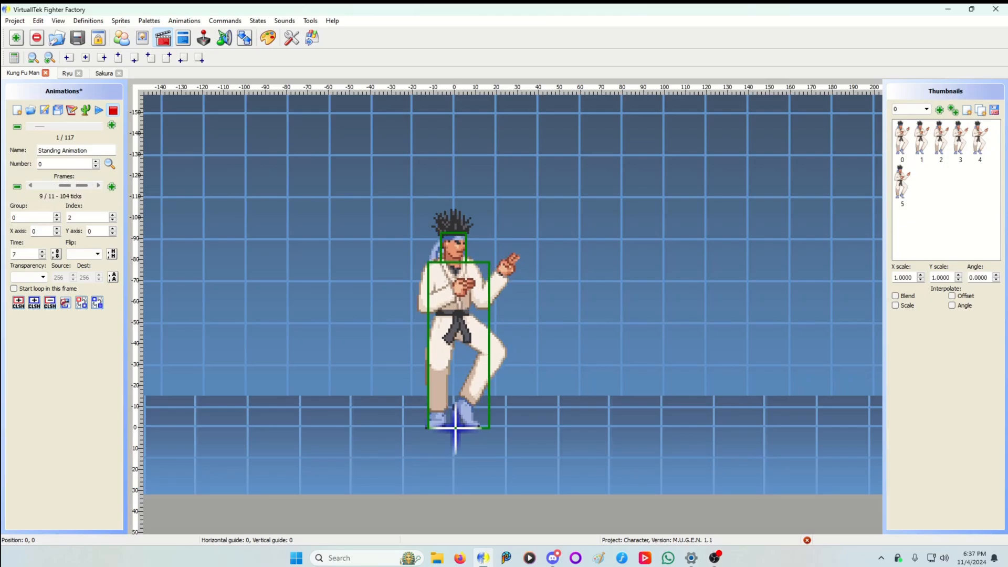
{"action": "left_click", "coordinate": [70, 110]}
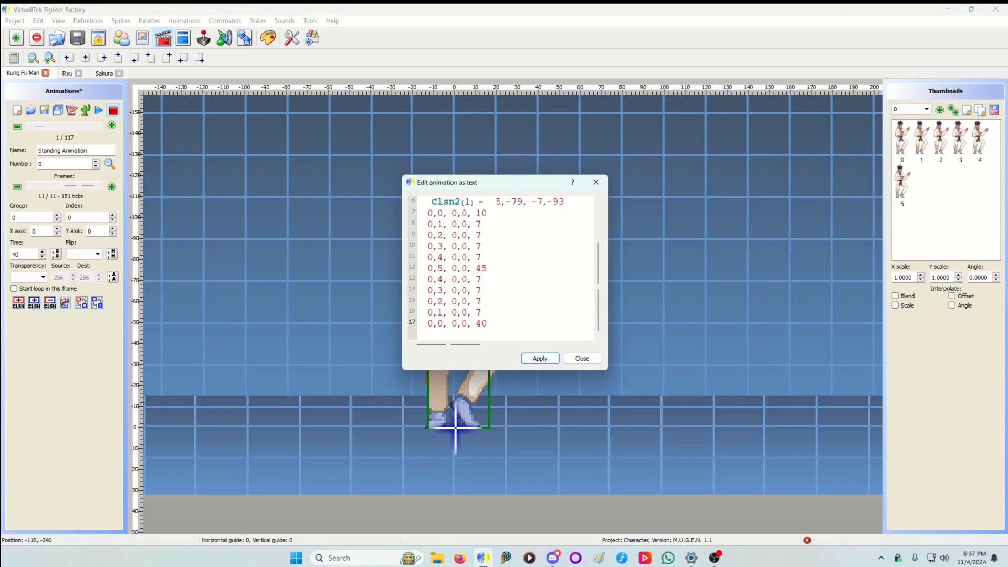
Add reverse-sequence frame lines such as '0,2, 0,0, 7' for 28 frames
{"action": "scroll", "scroll_direction": "down", "scroll_amount": 3}
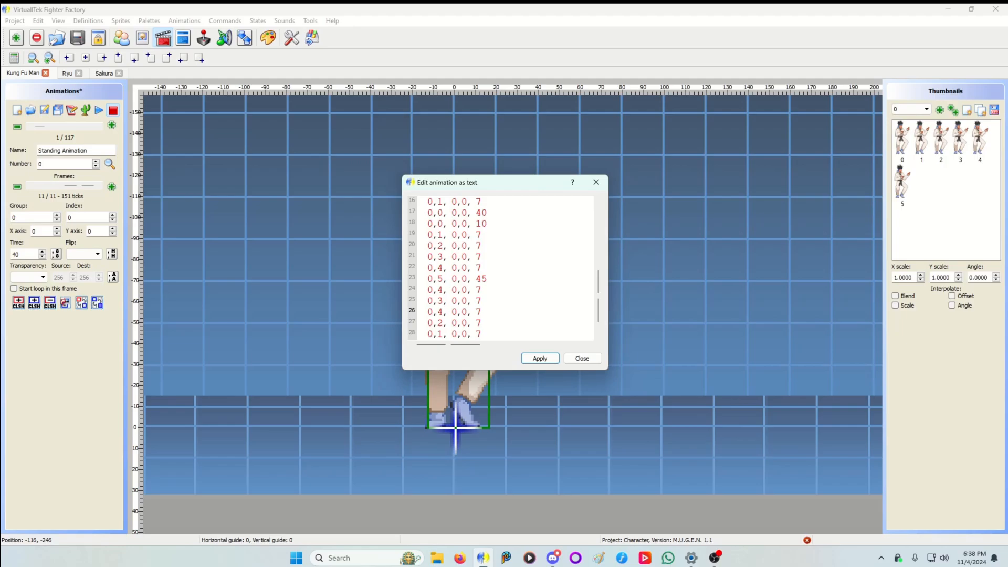
{"action": "scroll", "scroll_direction": "down", "scroll_amount": 3}
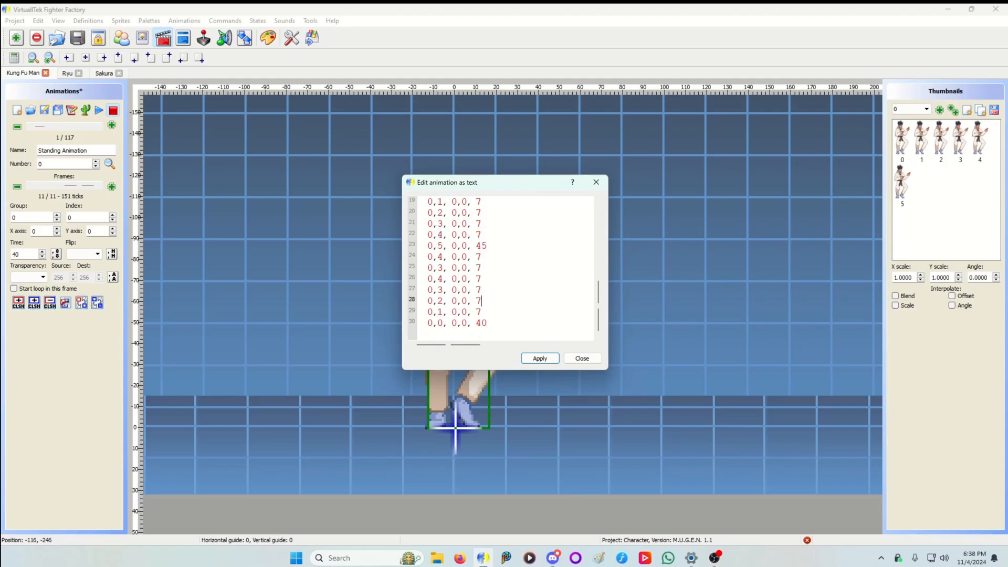
{"action": "type", "text": "0,2, 0,0, 7"}
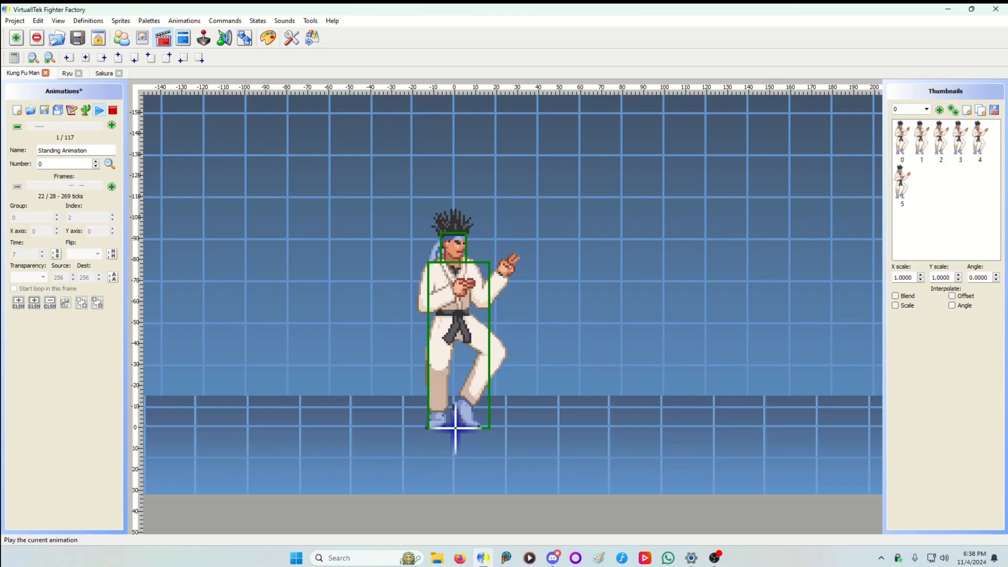
Play and stop Kung Fu Man's 28-frame standing loop, then launch a Sakura-versus-Sakura Ikemen GO test match
{"action": "left_click", "coordinate": [99, 109]}
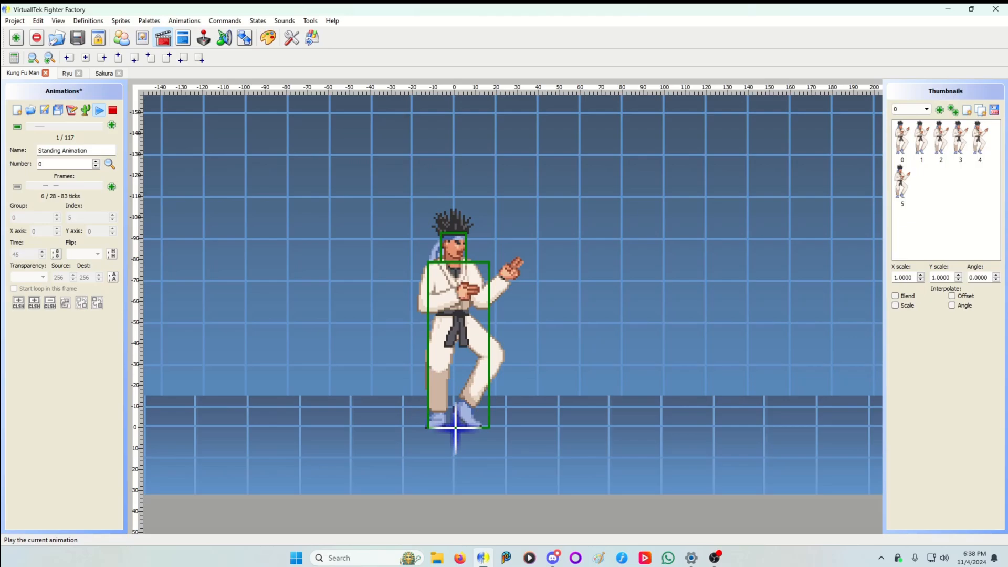
{"action": "left_click", "coordinate": [99, 110]}
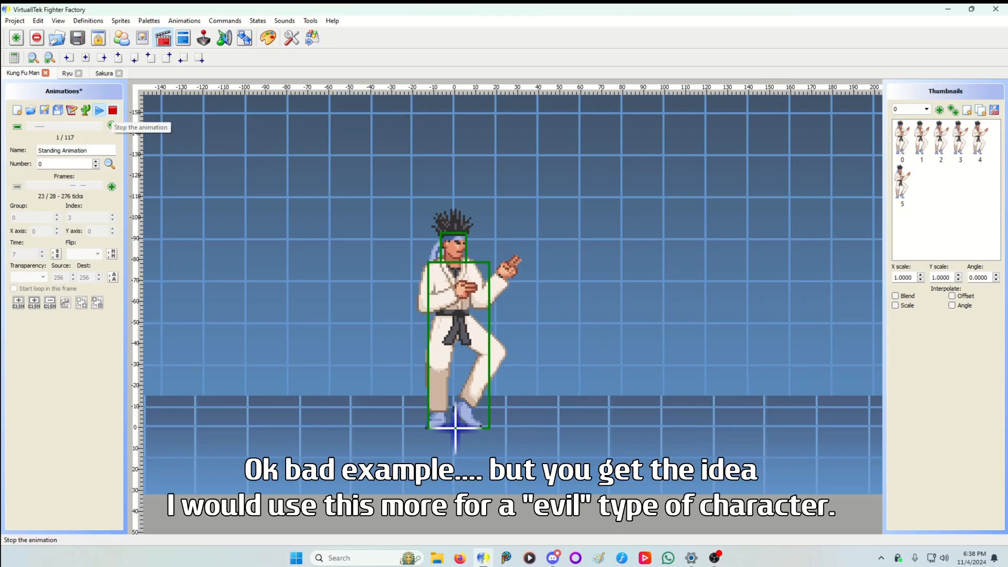
{"action": "left_click", "coordinate": [112, 109]}
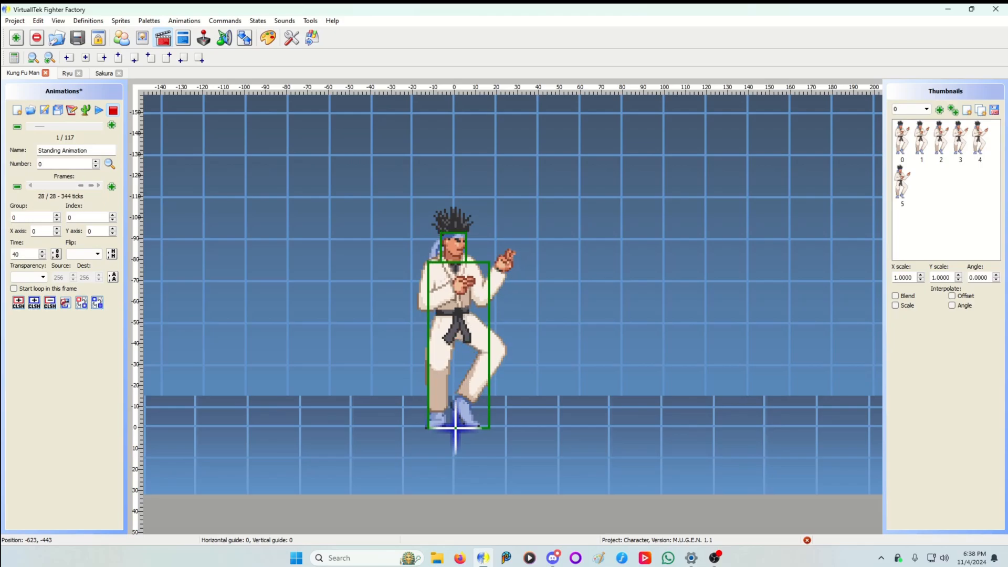
{"action": "left_click", "coordinate": [80, 186]}
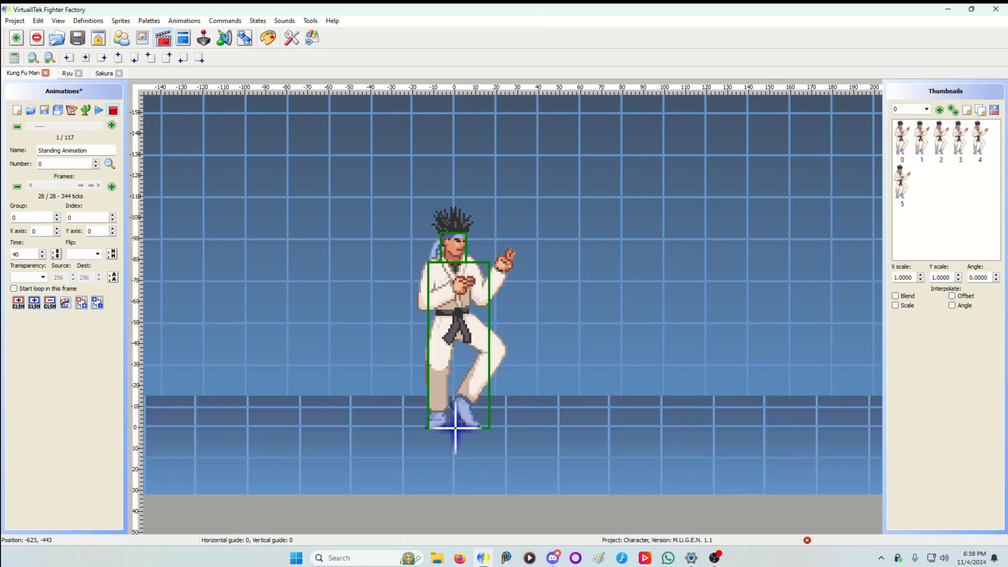
{"action": "left_click", "coordinate": [102, 72]}
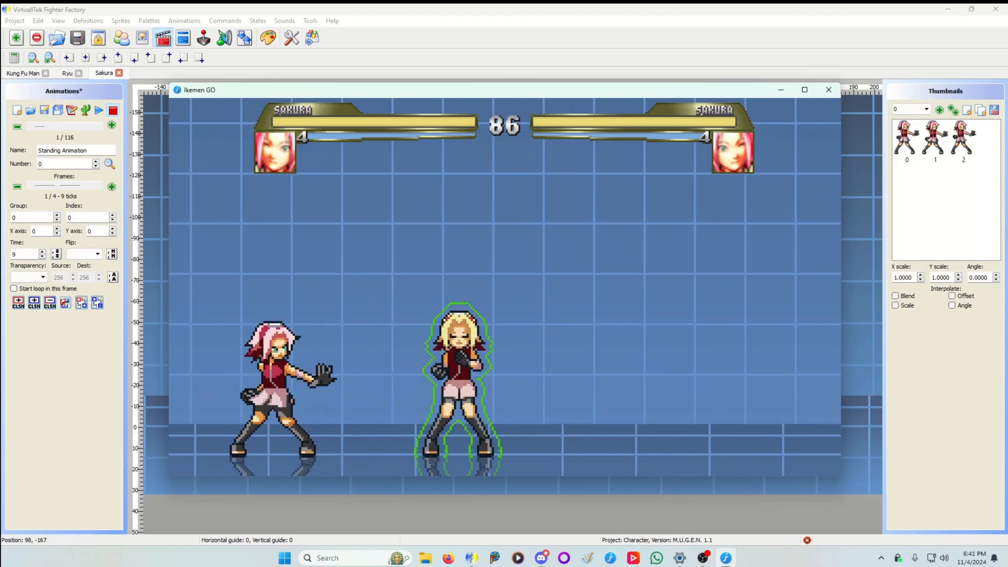
Quit the Ikemen GO match and replay Kung Fu Man's standing animation, stopping on frame 11
{"action": "left_click", "coordinate": [827, 90]}
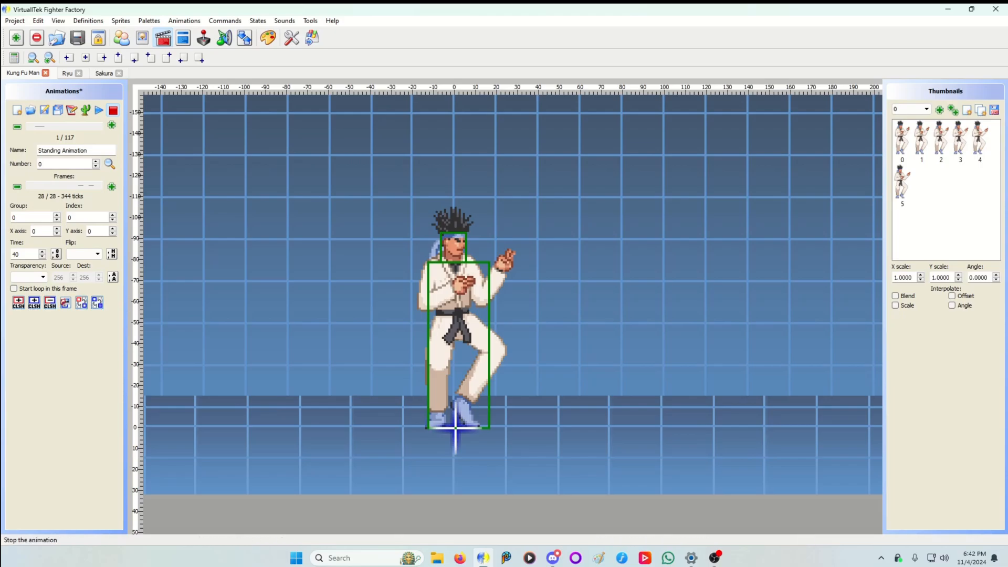
{"action": "left_click", "coordinate": [112, 110]}
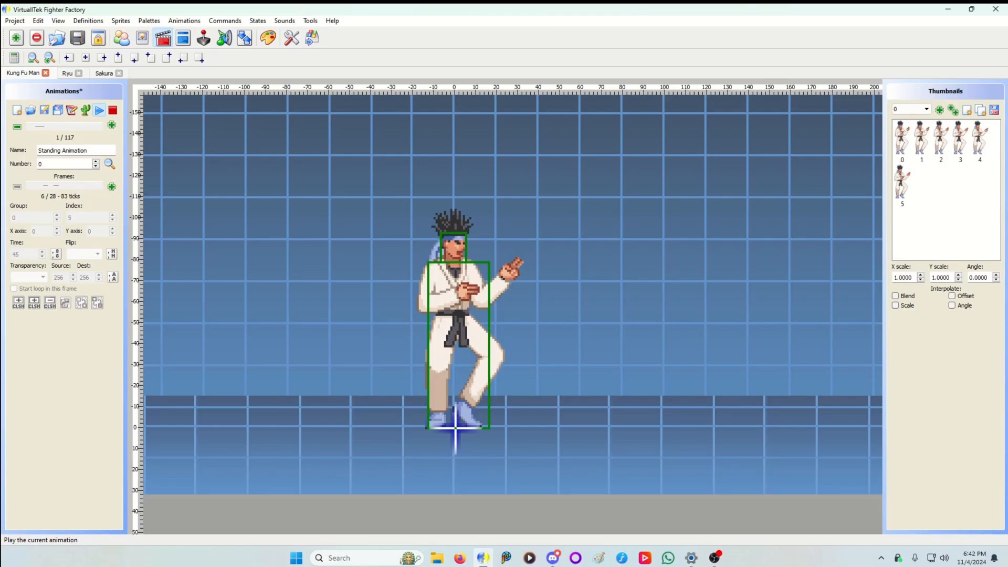
{"action": "left_click", "coordinate": [100, 109]}
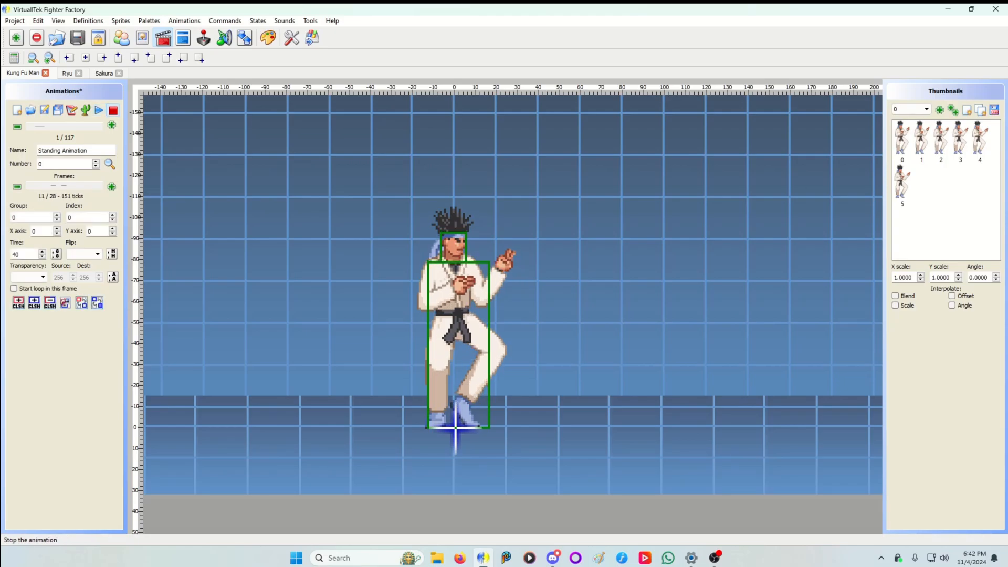